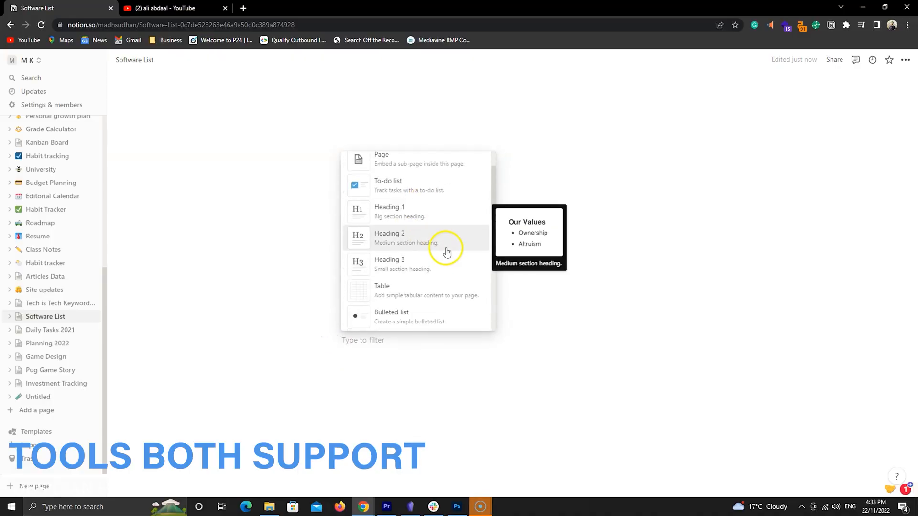
- Below the Contact Me note's text, add the 'How to contact me' heading and start a 'Follow the…' line
{"action": "scroll", "scroll_direction": "down", "scroll_amount": 3}
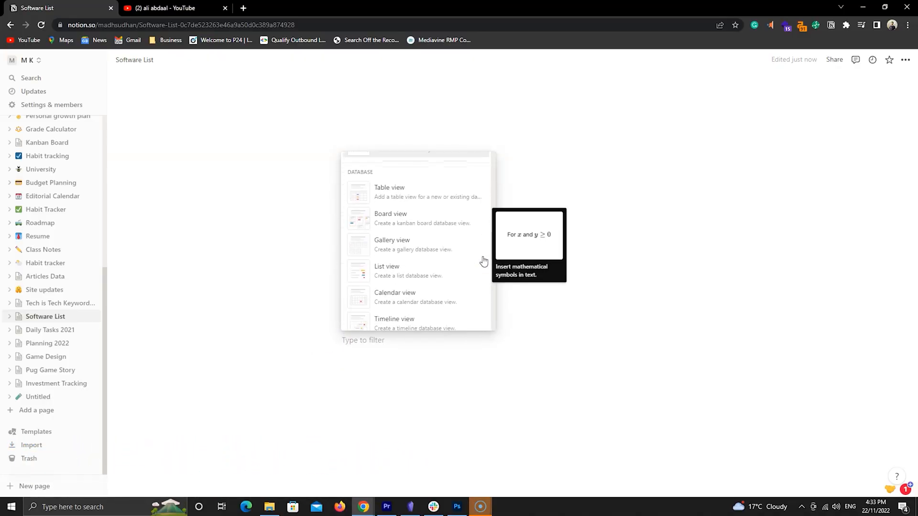
{"action": "scroll", "scroll_direction": "down", "scroll_amount": 3}
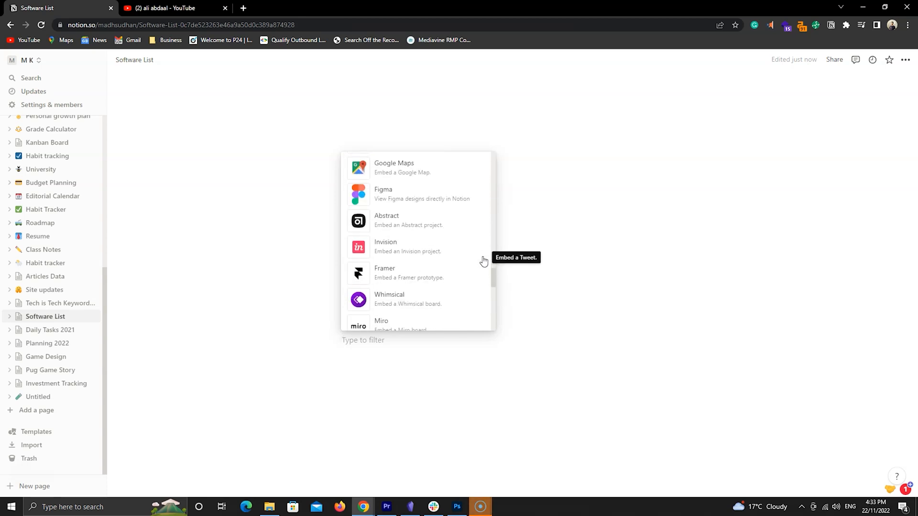
{"action": "scroll", "scroll_direction": "down", "scroll_amount": 3}
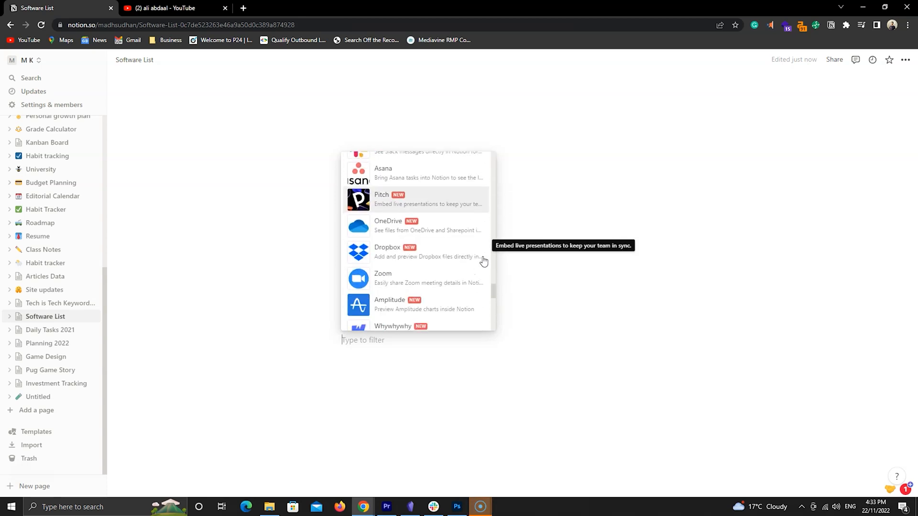
{"action": "left_click", "coordinate": [410, 511]}
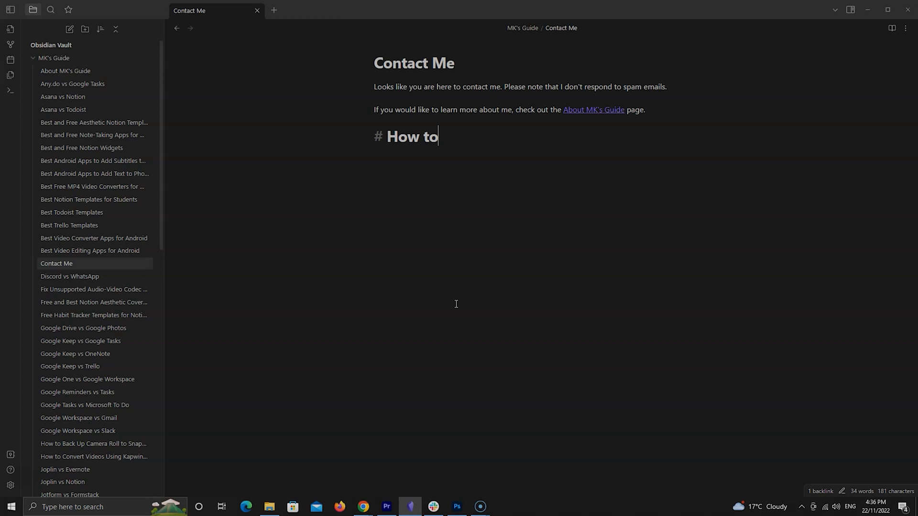
{"action": "type", "text": "contact me"}
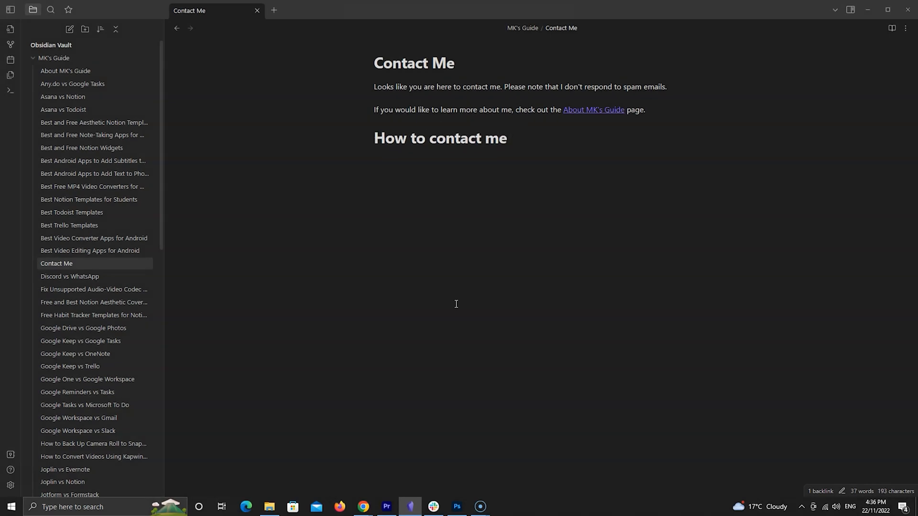
{"action": "type", "text": "_text_"}
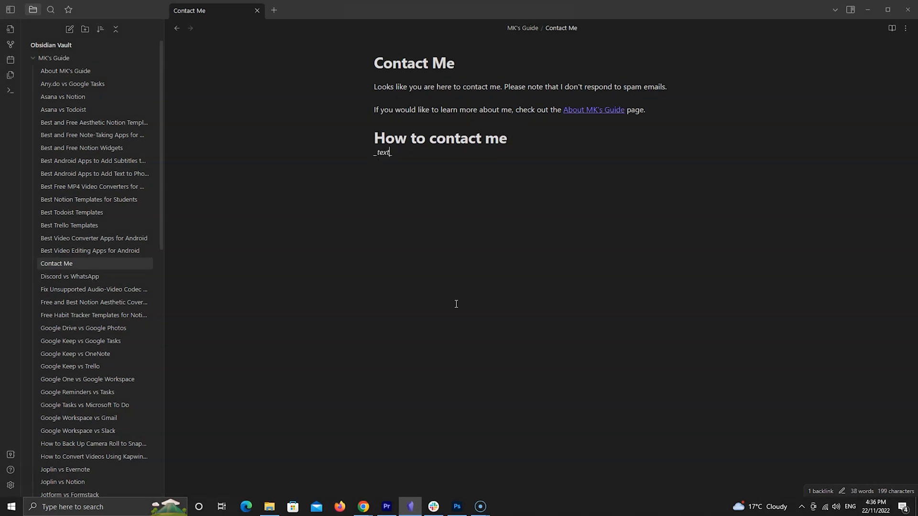
{"action": "type", "text": "Follow the st"}
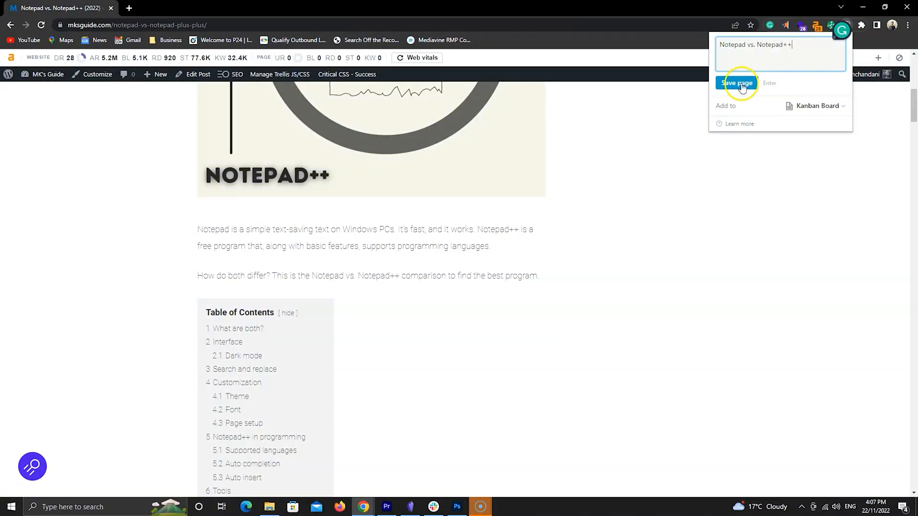
- Save the 'Notepad vs. Notepad++' clip into the Kanban Board page
{"action": "left_click", "coordinate": [738, 83]}
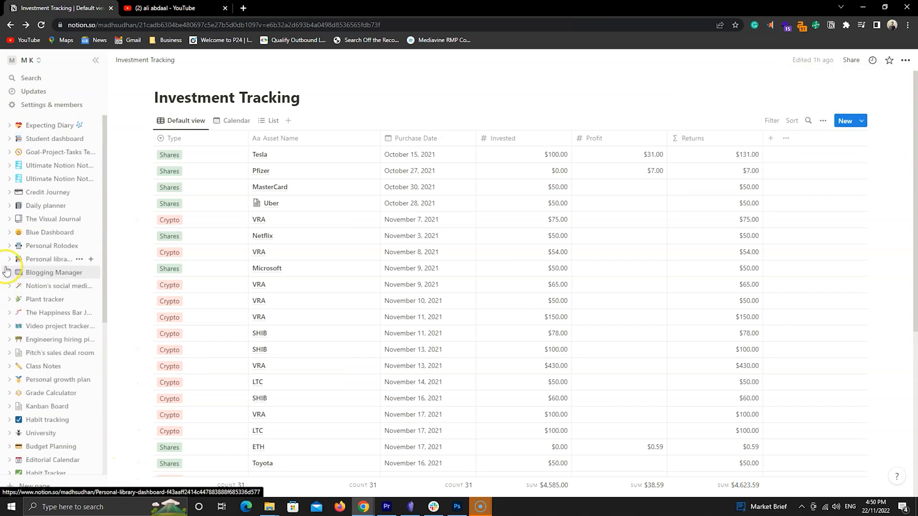
- From the workspace and account options, start adding an additional workspace
{"action": "left_click", "coordinate": [28, 60]}
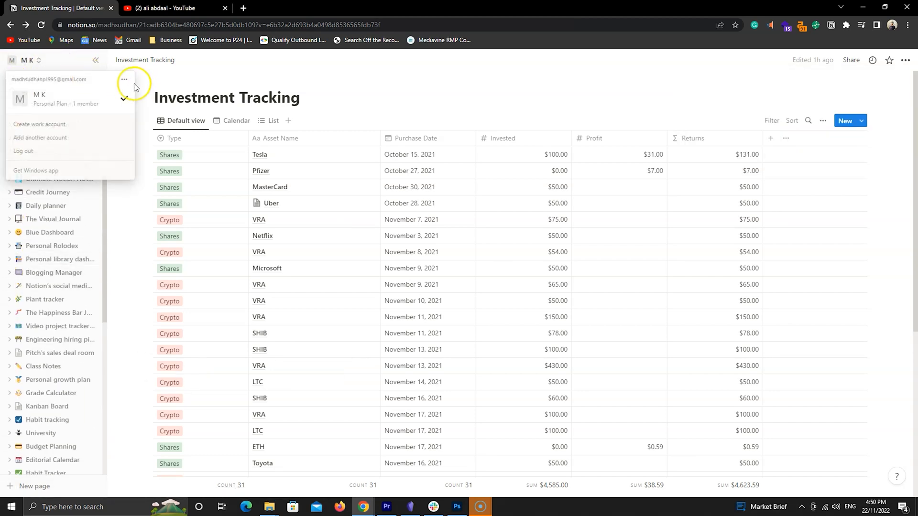
{"action": "left_click", "coordinate": [39, 125]}
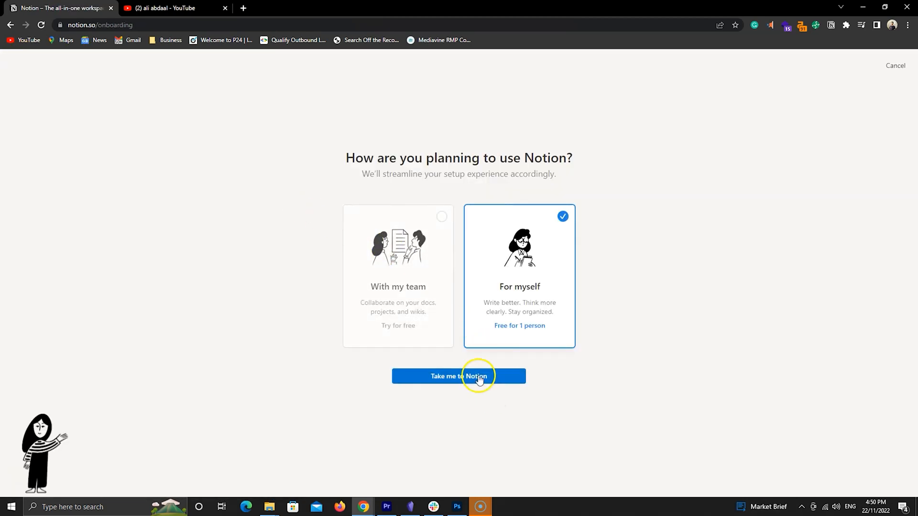